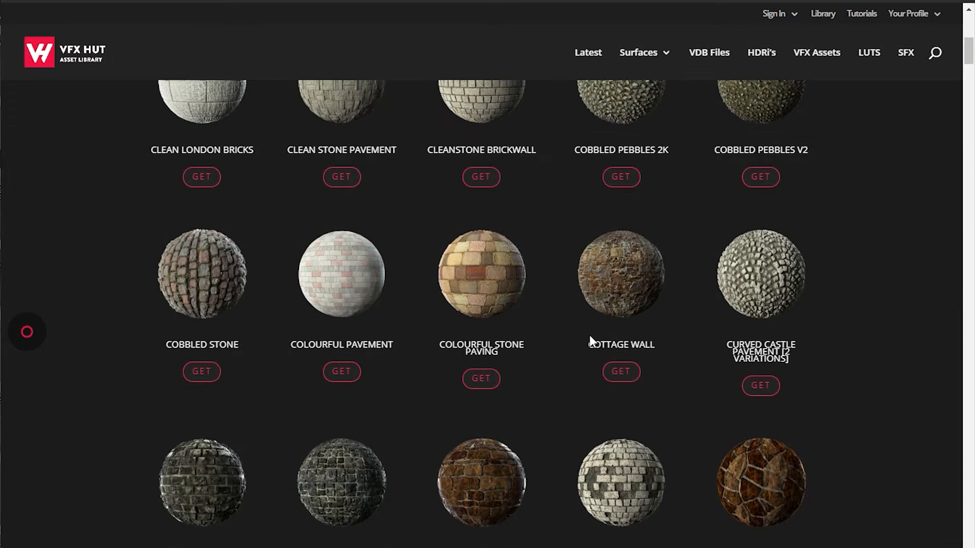
mouse_move(591, 342)
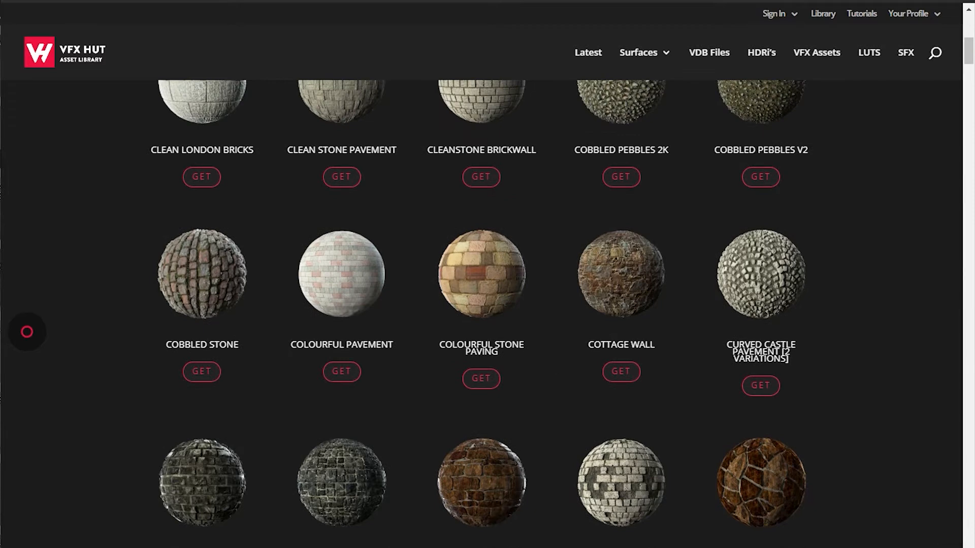
mouse_move(103, 535)
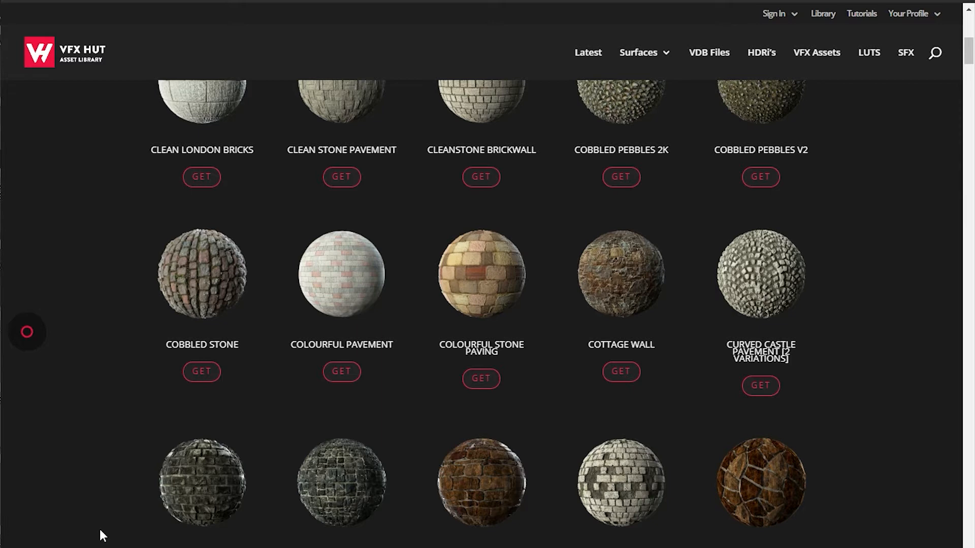
mouse_move(226, 401)
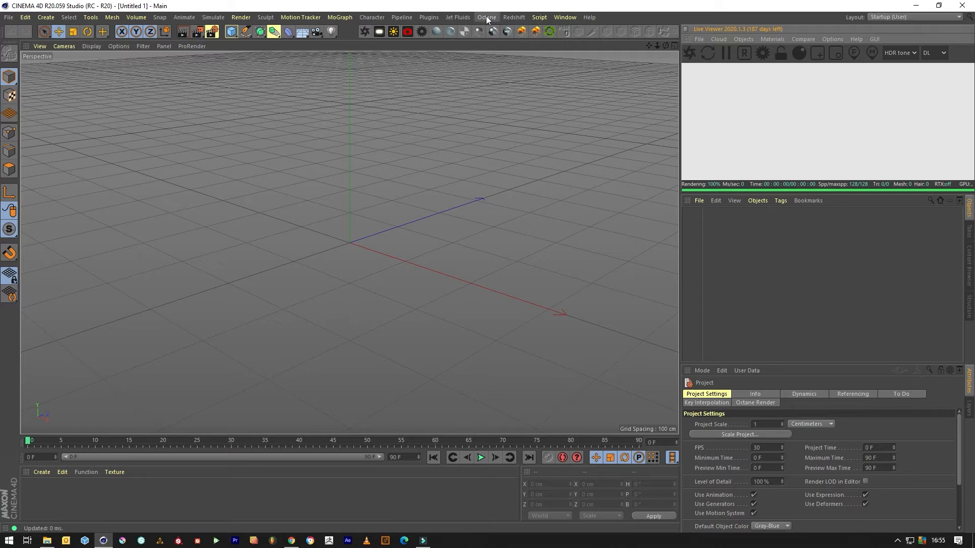
- Add an Octane HDRI Environment and load the park .hdr as its sky texture without copying it into the project
click(742, 39)
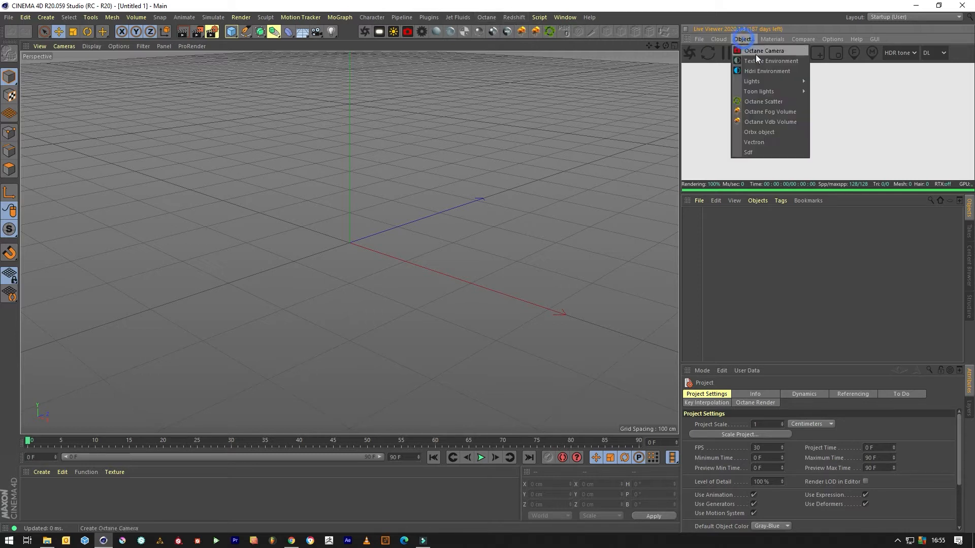
click(771, 61)
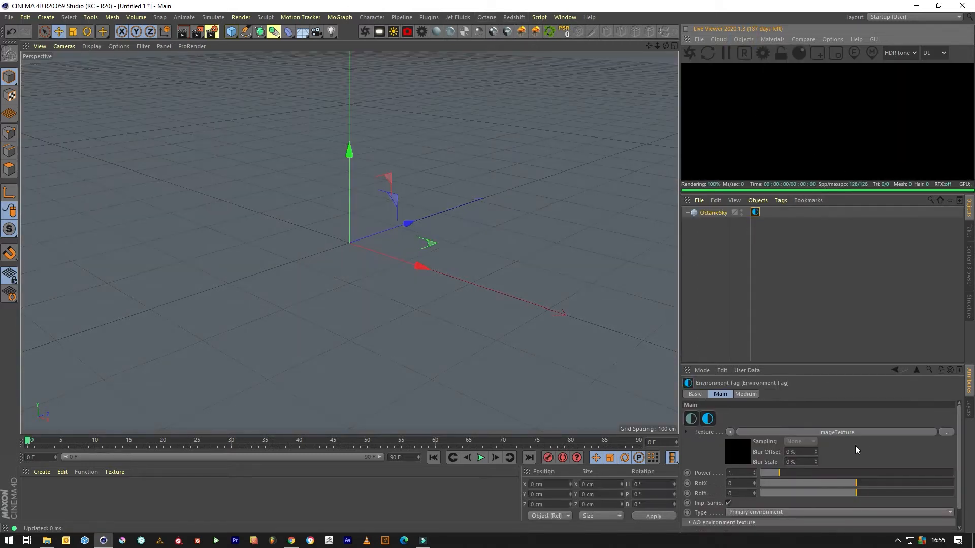
click(945, 433)
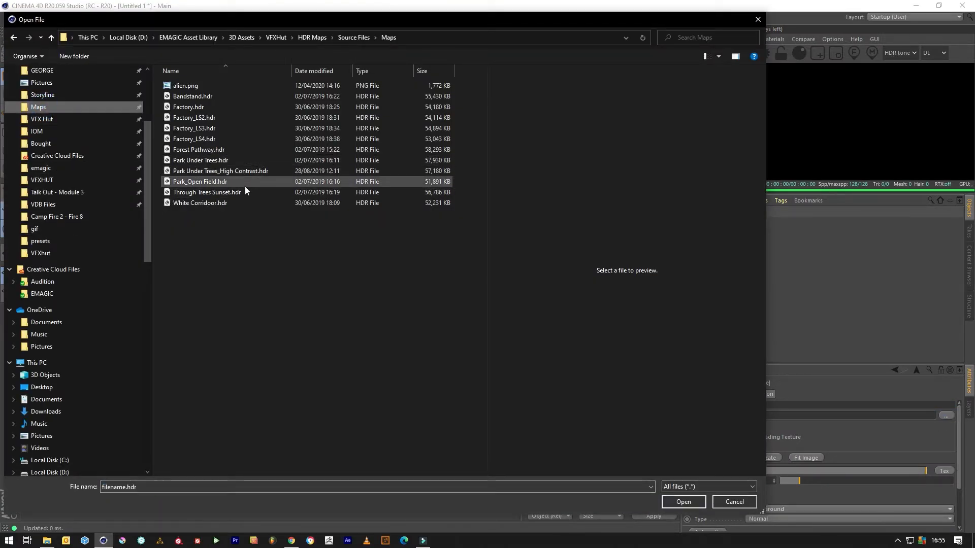
click(682, 502)
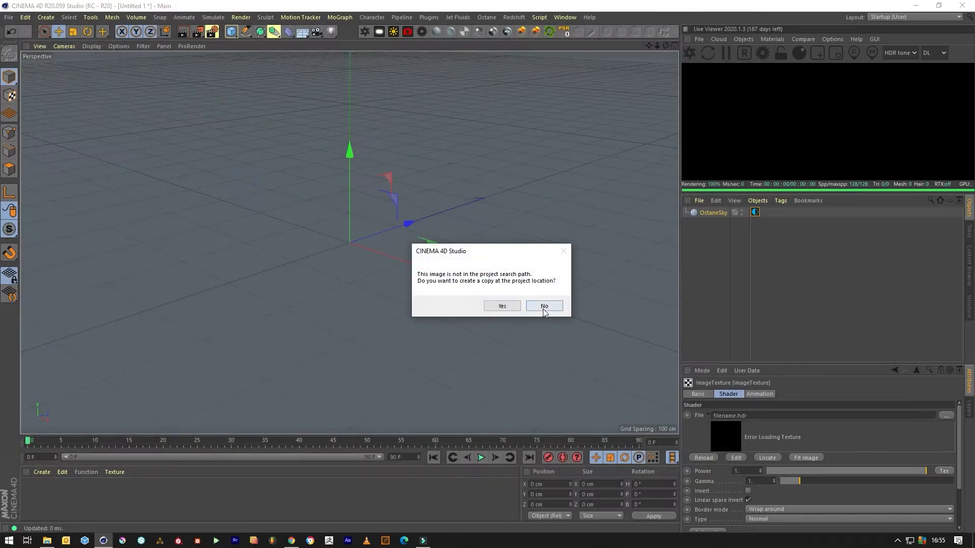
click(544, 305)
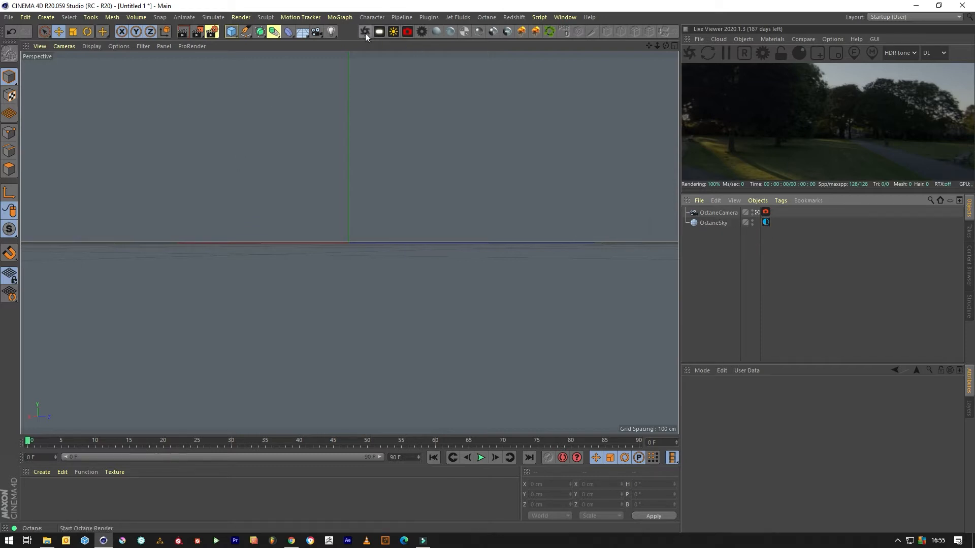
- Create a plane, make a new Octane Universal material and bring it up for editing
click(231, 32)
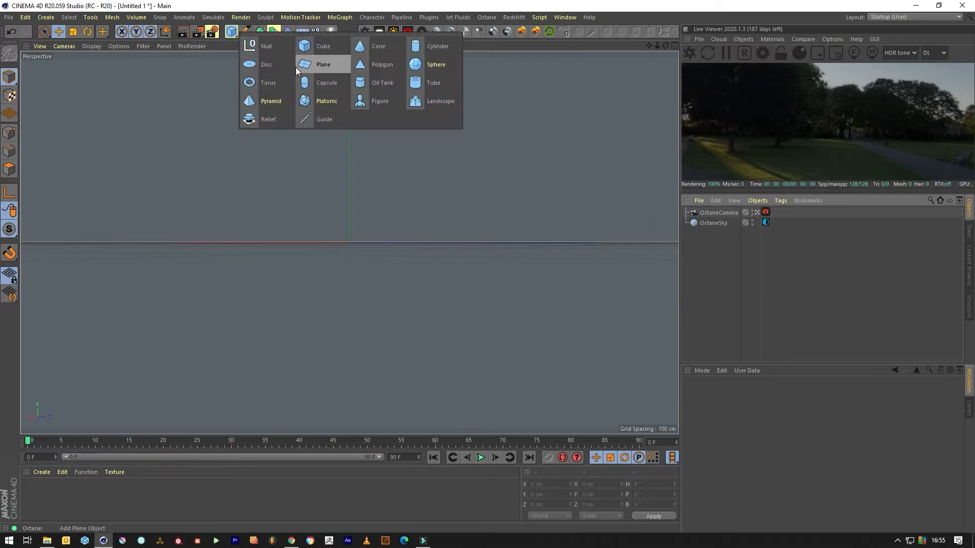
click(323, 64)
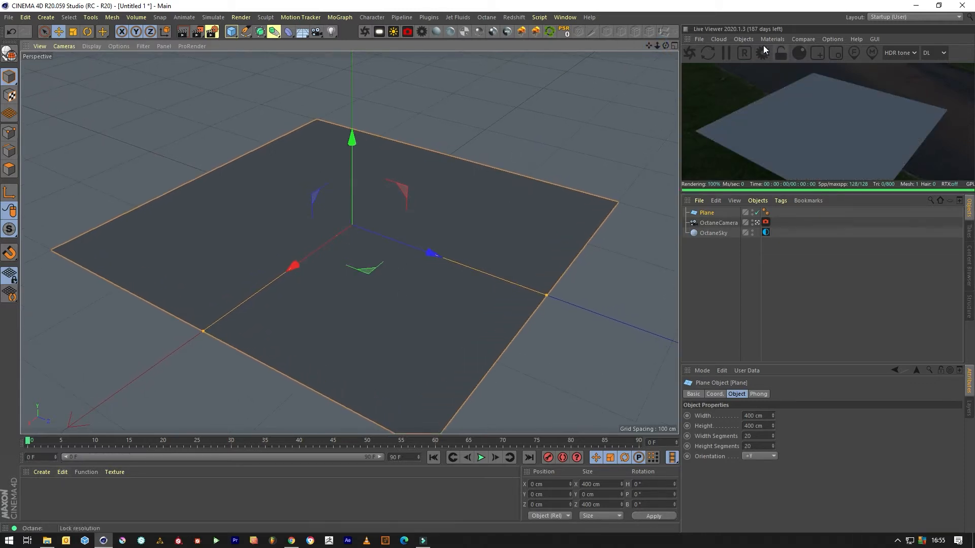
click(771, 38)
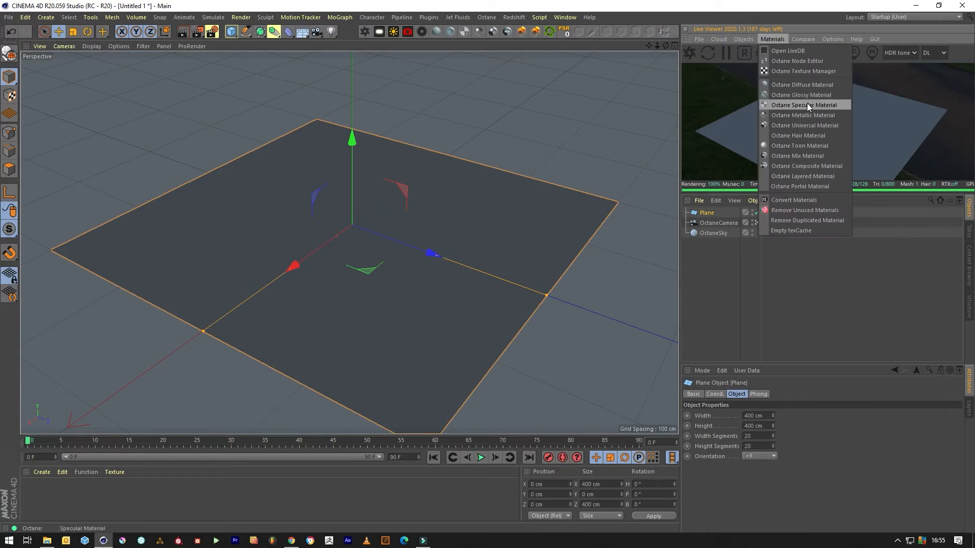
mouse_move(818, 114)
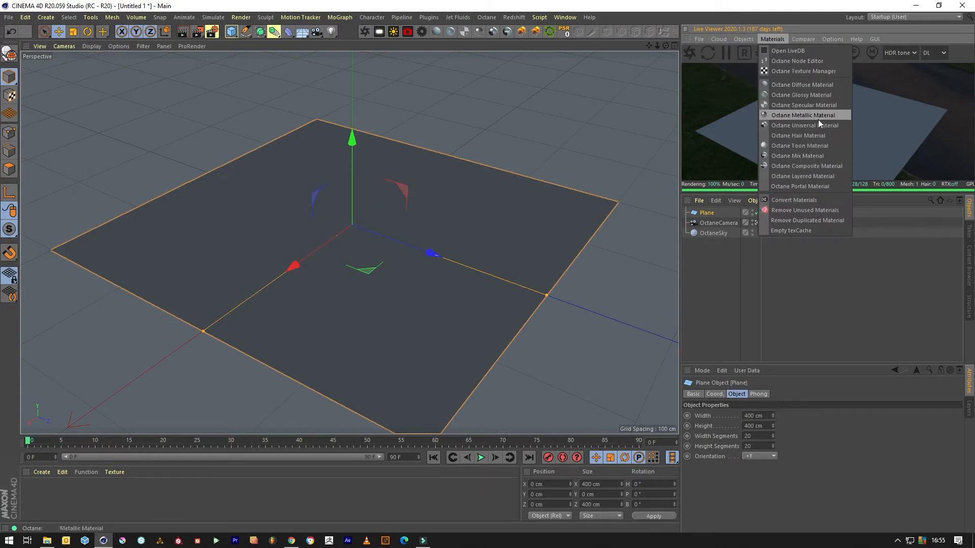
mouse_move(805, 125)
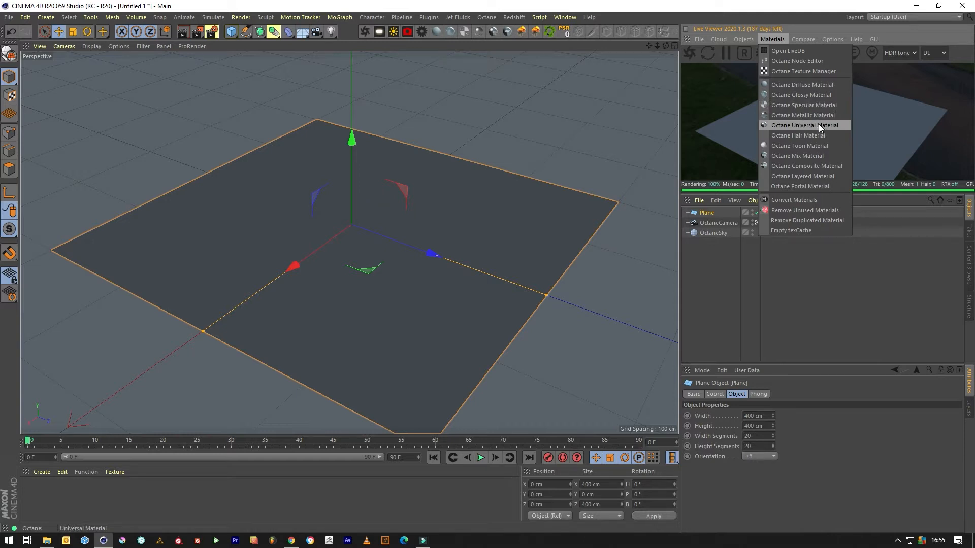
click(802, 124)
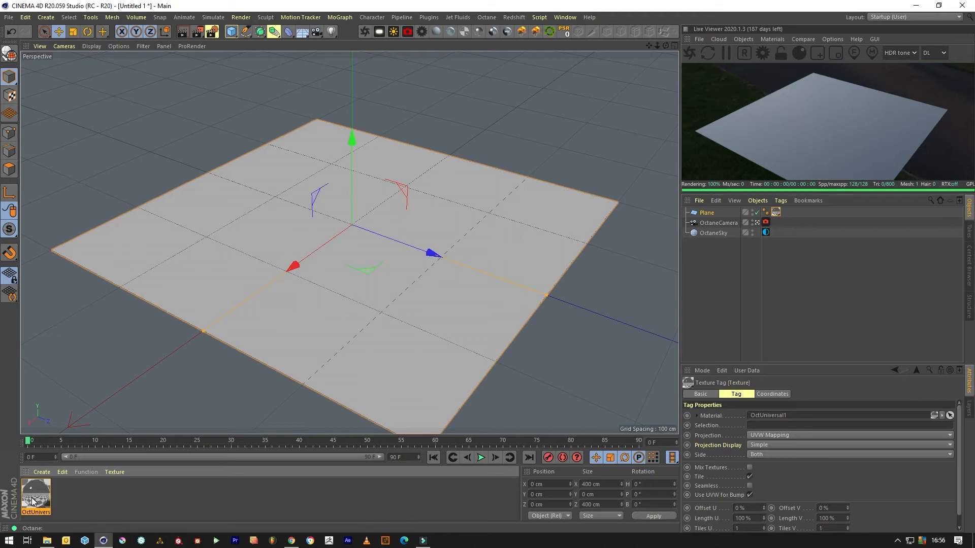
double_click(35, 496)
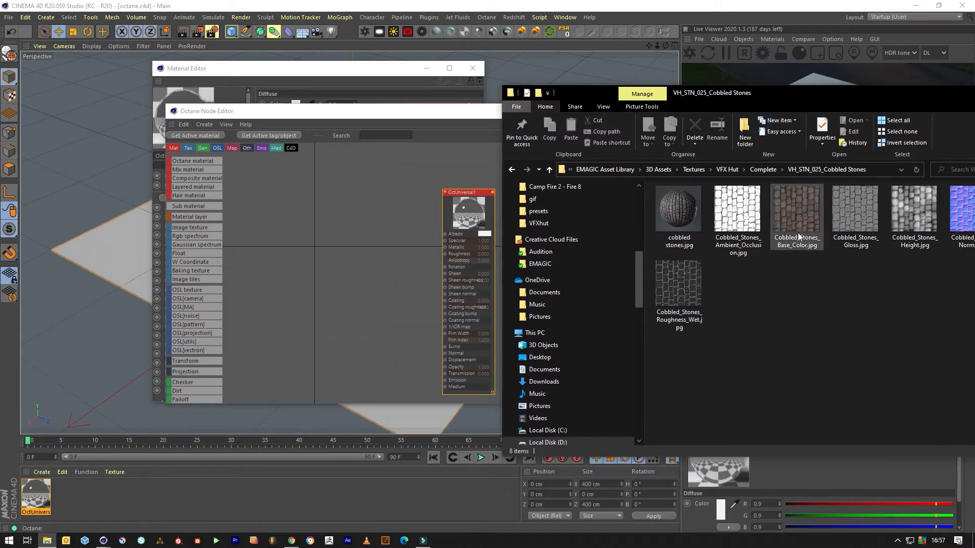
mouse_move(802, 212)
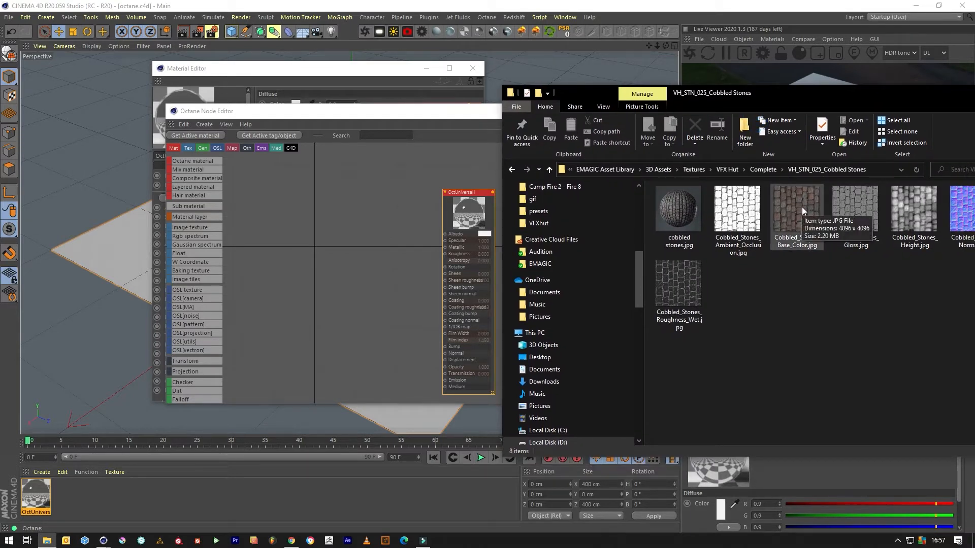
- Import the Cobbled Stones images, arrange their nodes and feed the gloss map into Roughness
click(796, 211)
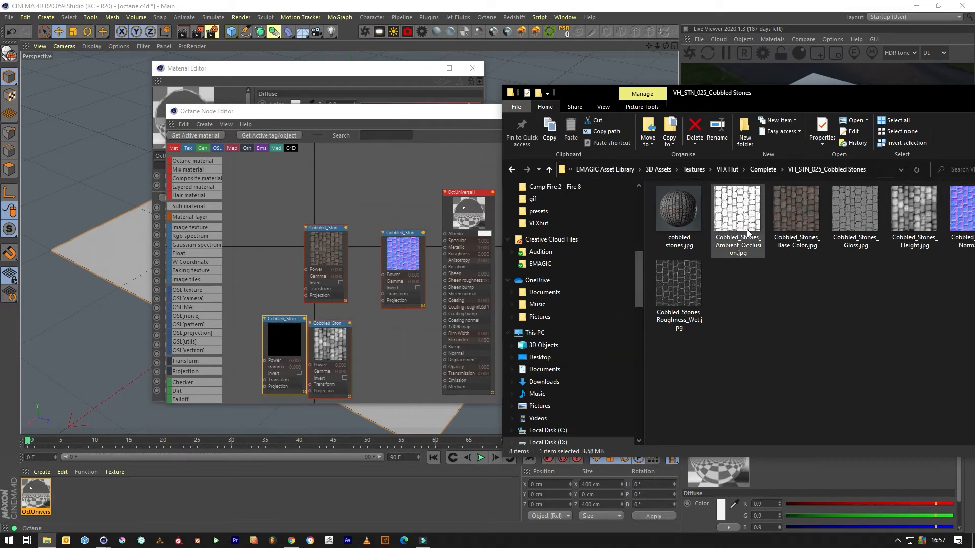
click(737, 210)
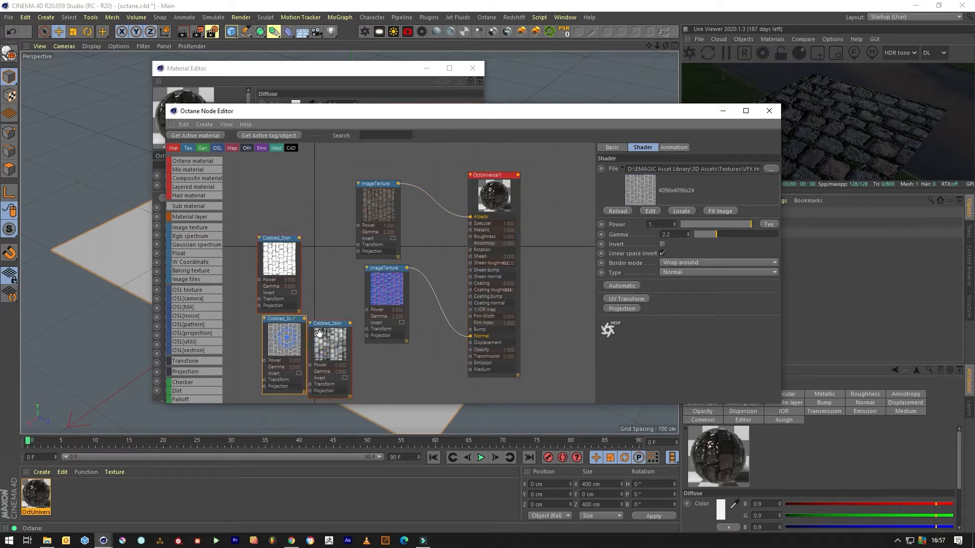
drag(326, 322, 354, 353)
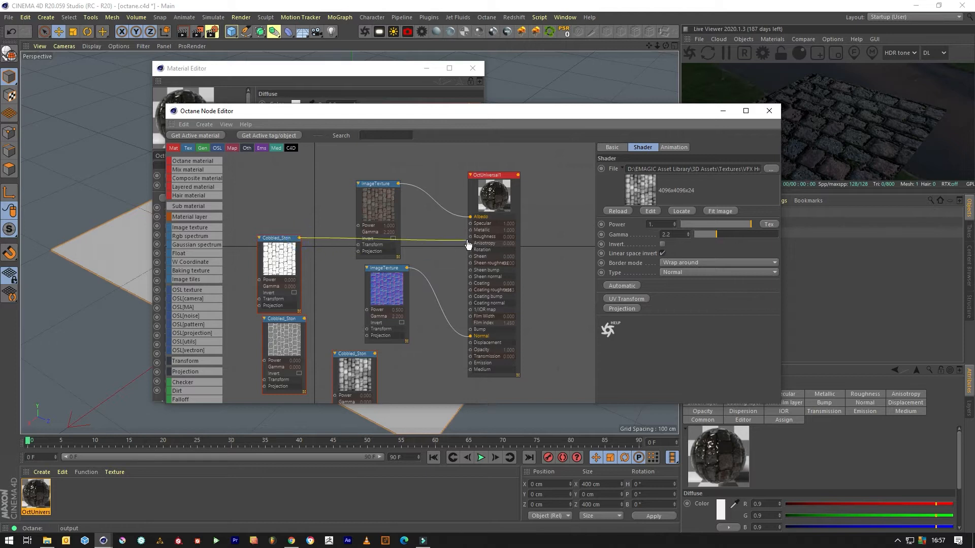
click(317, 325)
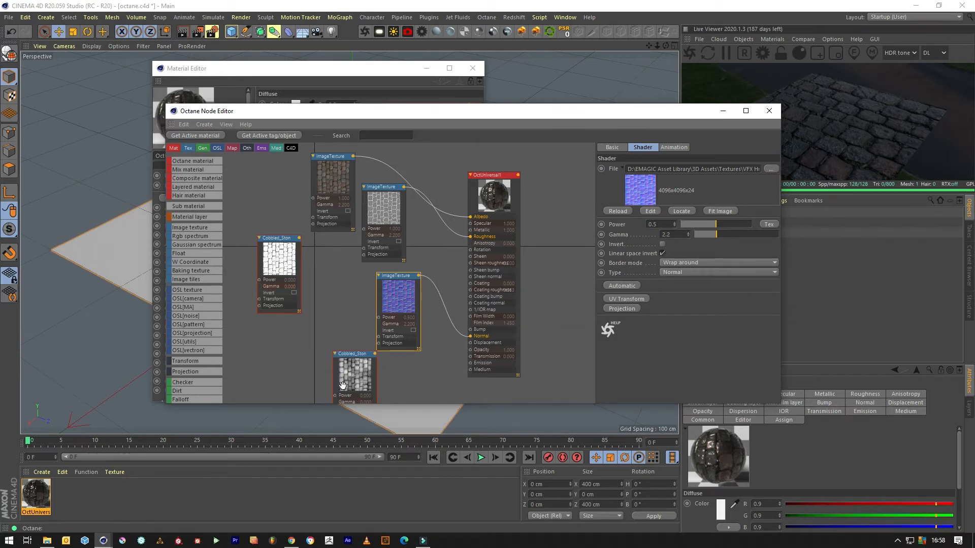
- Add a texture displacement node to the material for the height map to drive
click(656, 147)
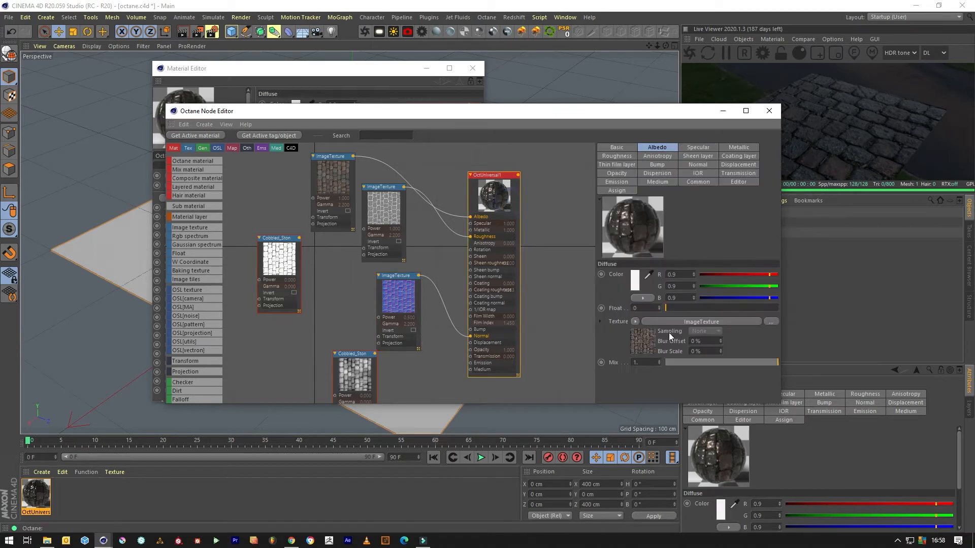
click(738, 164)
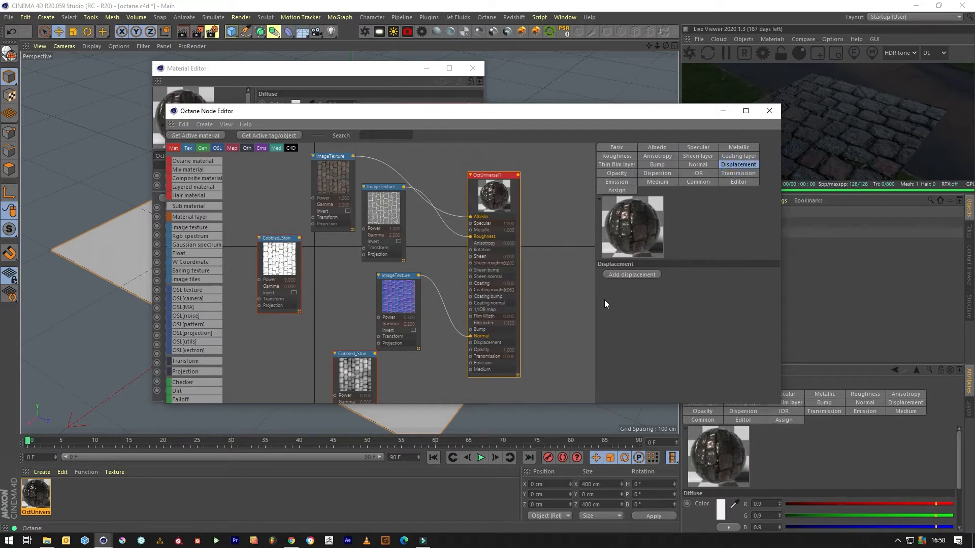
click(631, 275)
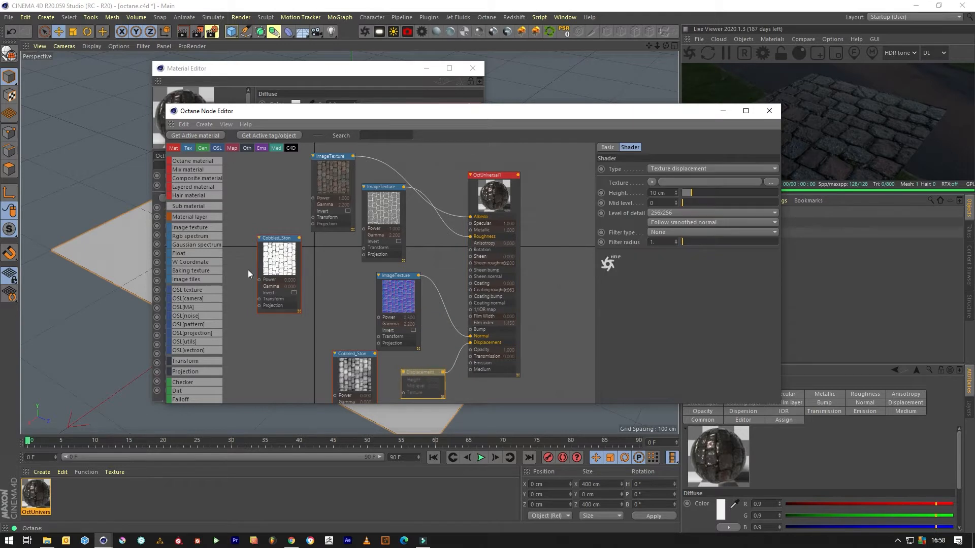
scroll(down, 3)
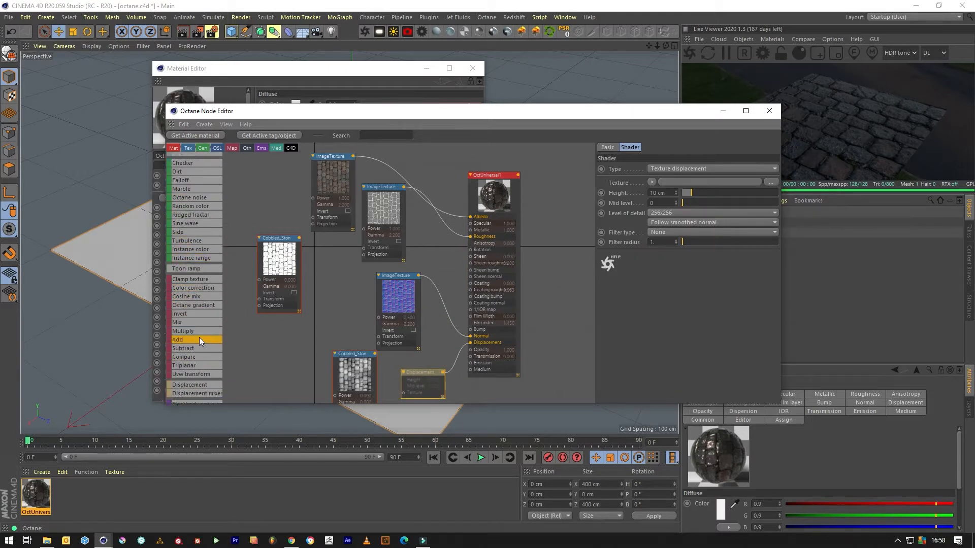
scroll(down, 3)
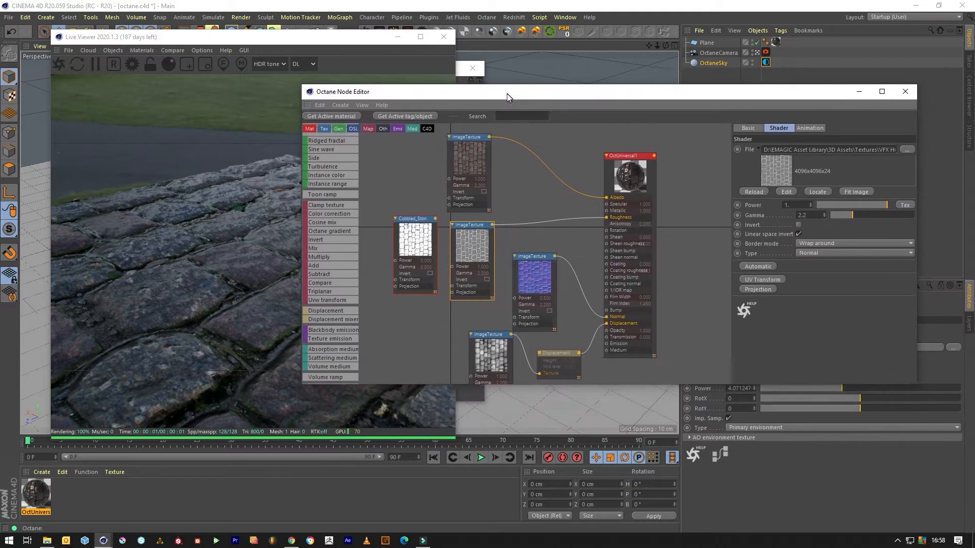
- Set the displacement node's level of detail to 4096x4096
click(553, 353)
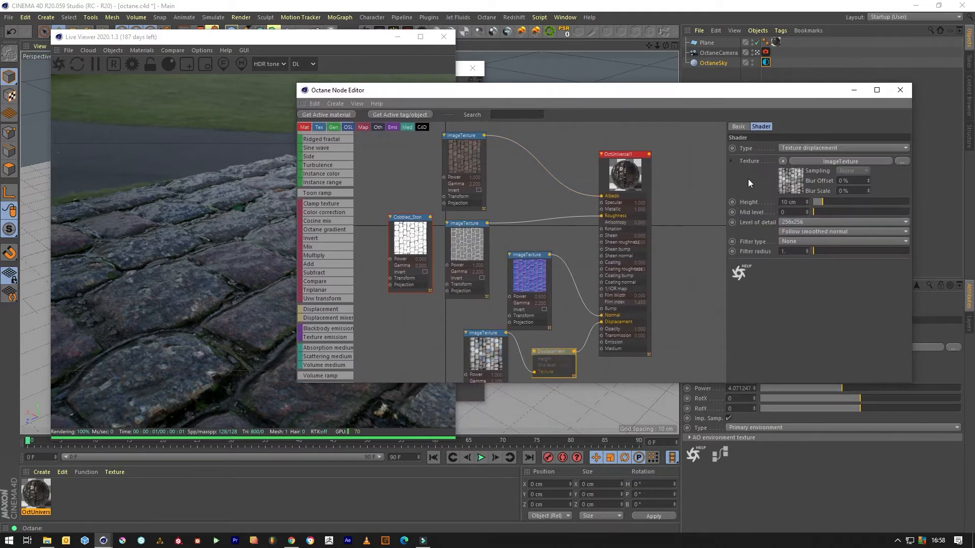
mouse_move(454, 198)
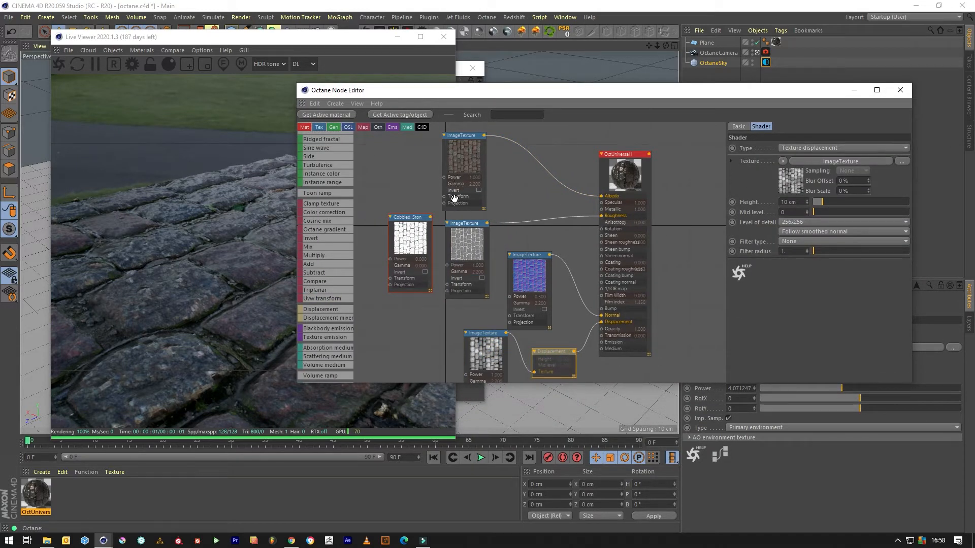
click(842, 223)
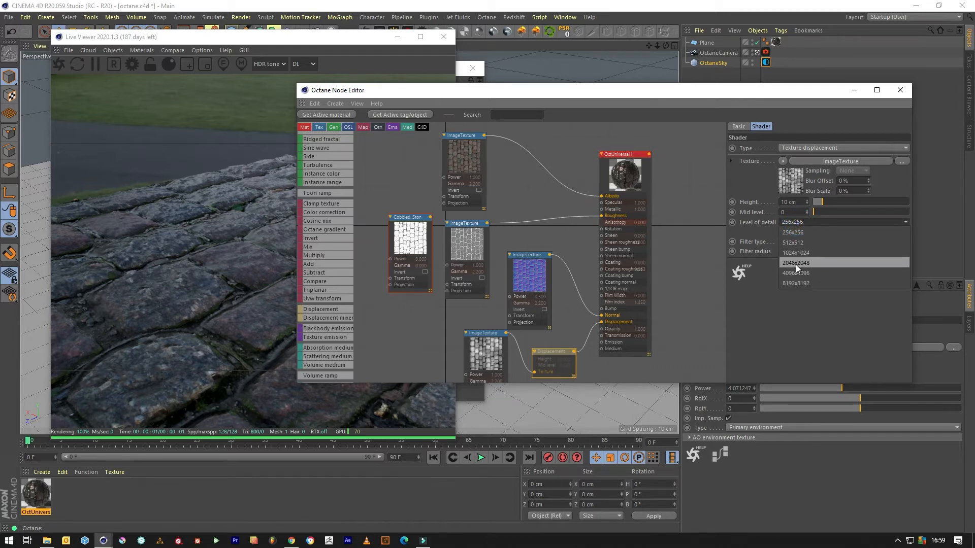
click(796, 272)
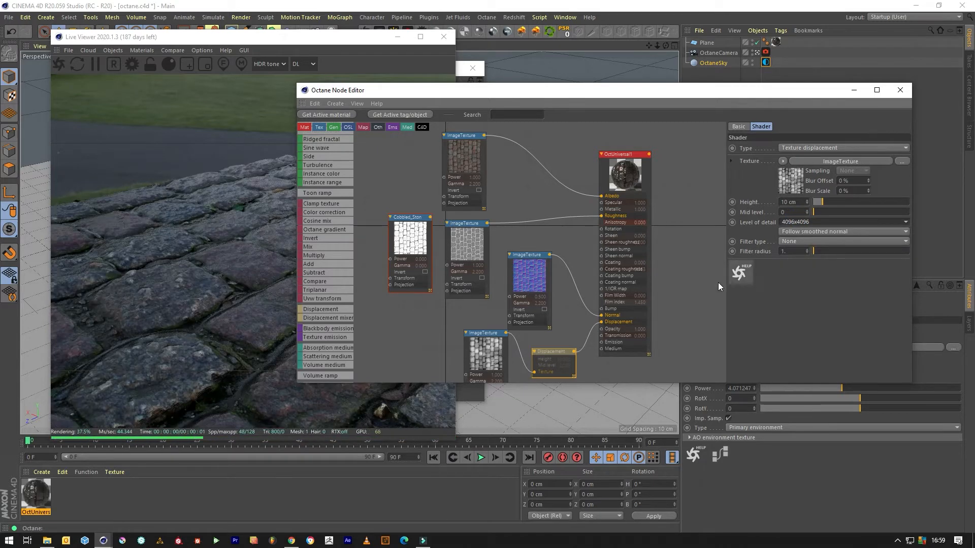
mouse_move(606, 268)
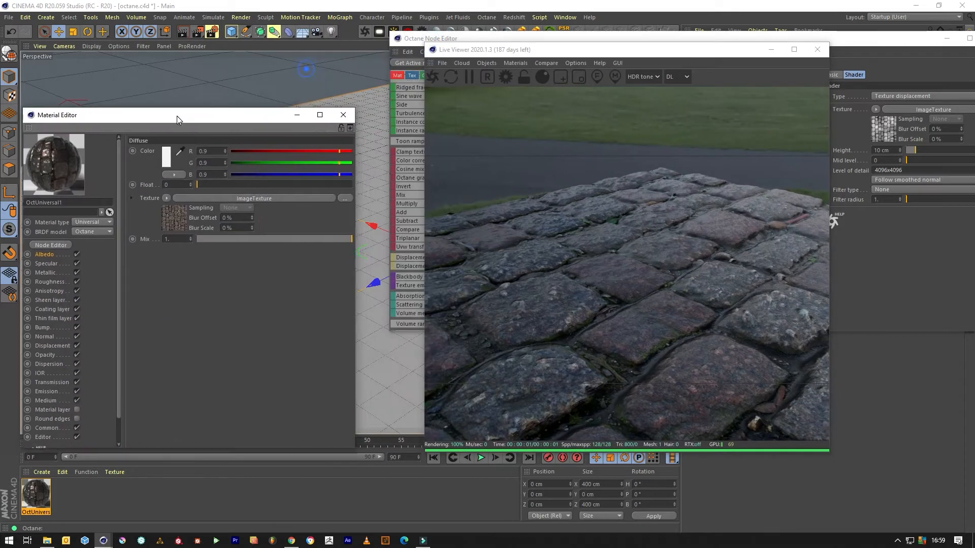
click(342, 115)
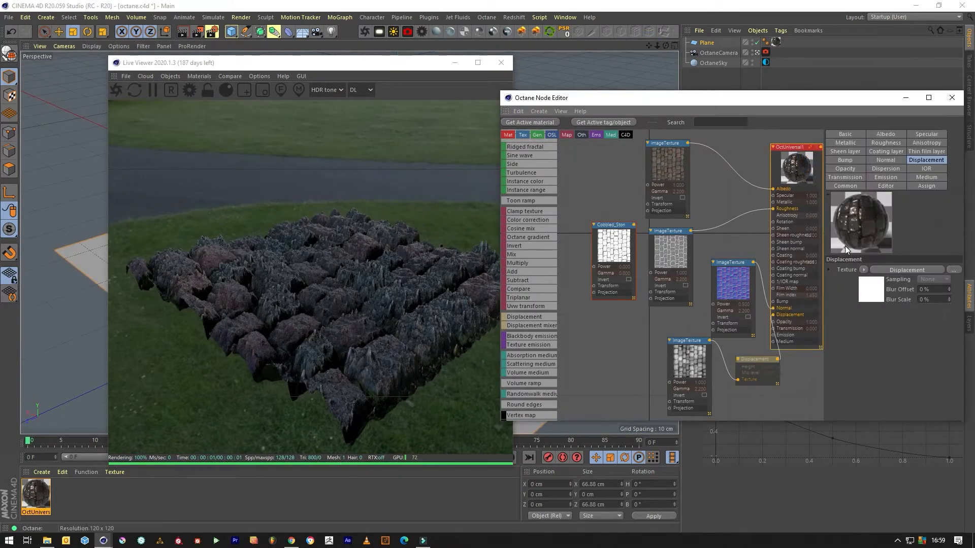
- Set the displacement node's Height value to 3 cm
click(859, 134)
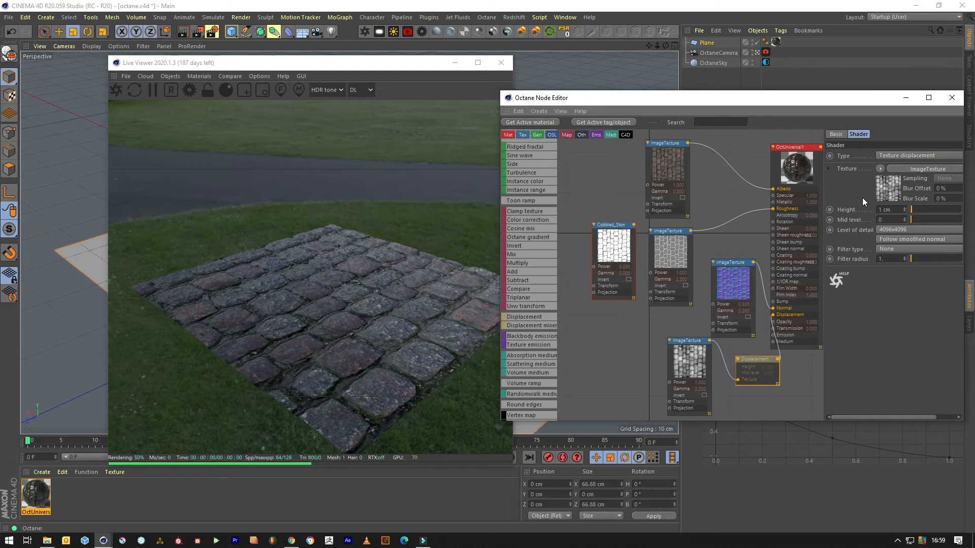
triple_click(890, 210)
text(3)
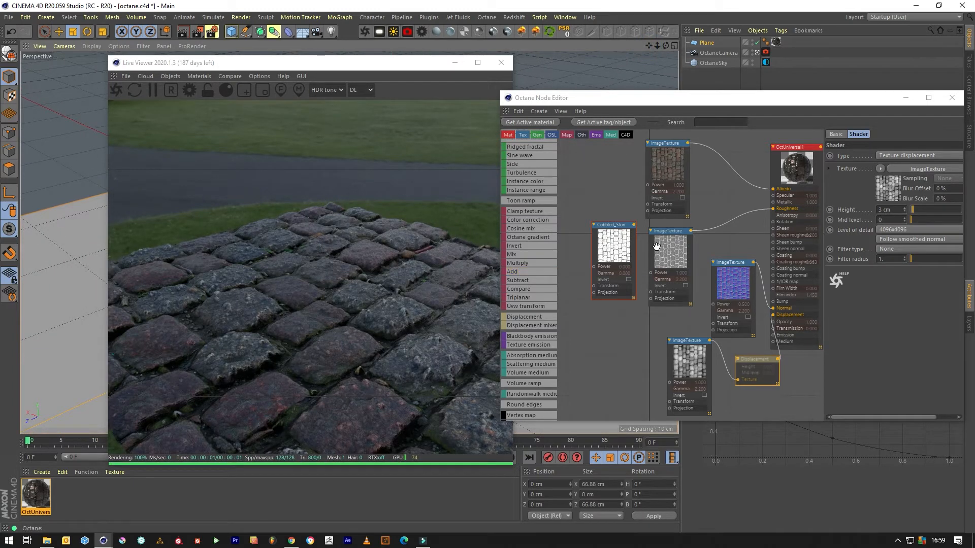
- Place a colour correction node between the gloss texture and the material's roughness
click(668, 249)
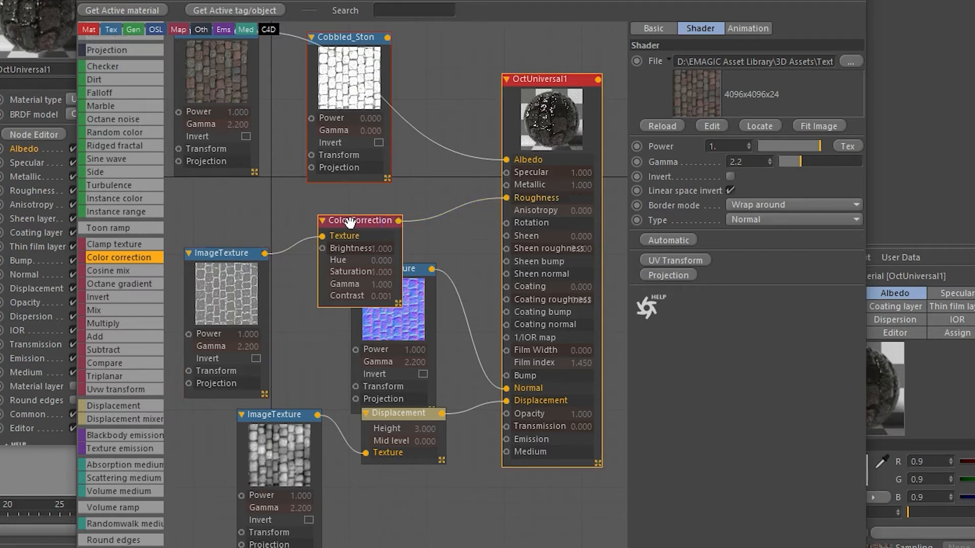
drag(358, 220, 314, 202)
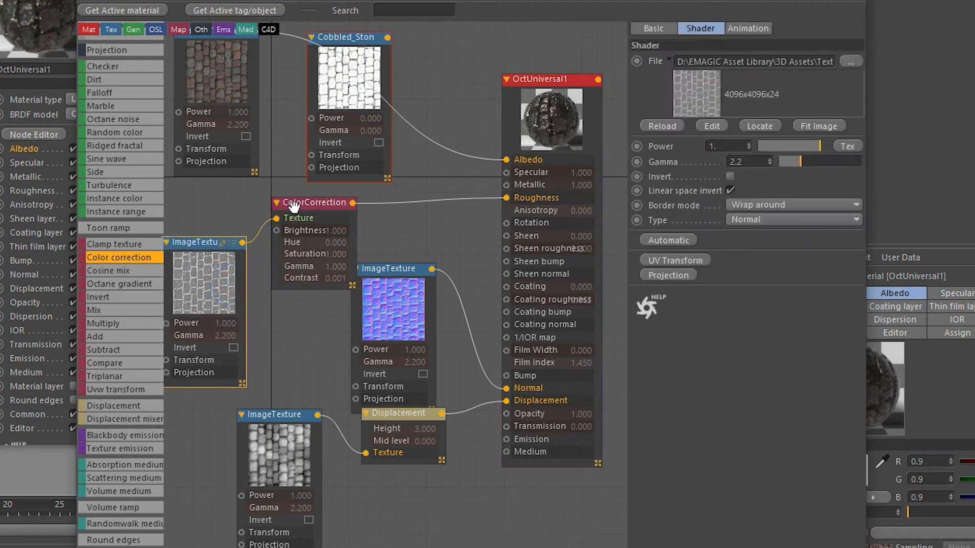
click(303, 198)
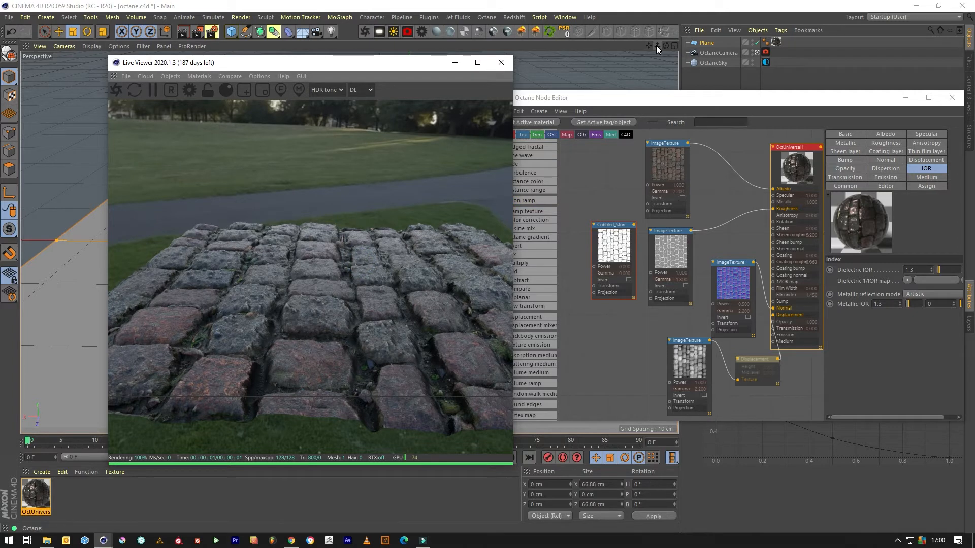
mouse_move(832, 249)
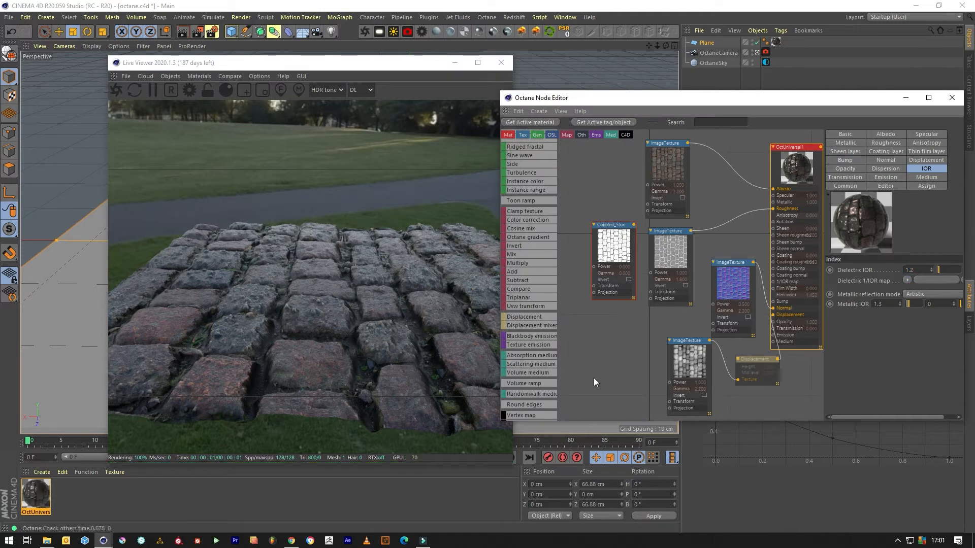
mouse_move(530, 356)
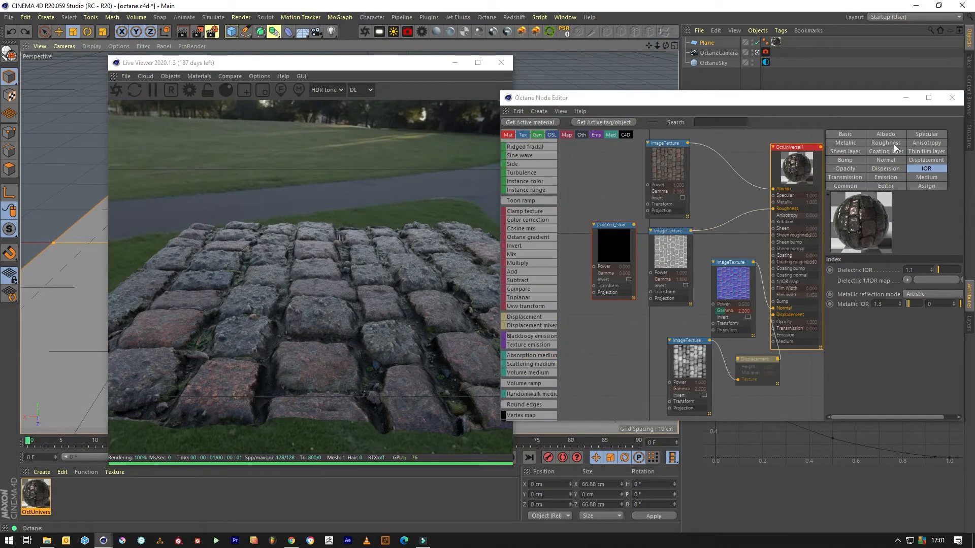
- Review the specular and metallic settings and set the dielectric IOR to 1.2
click(926, 134)
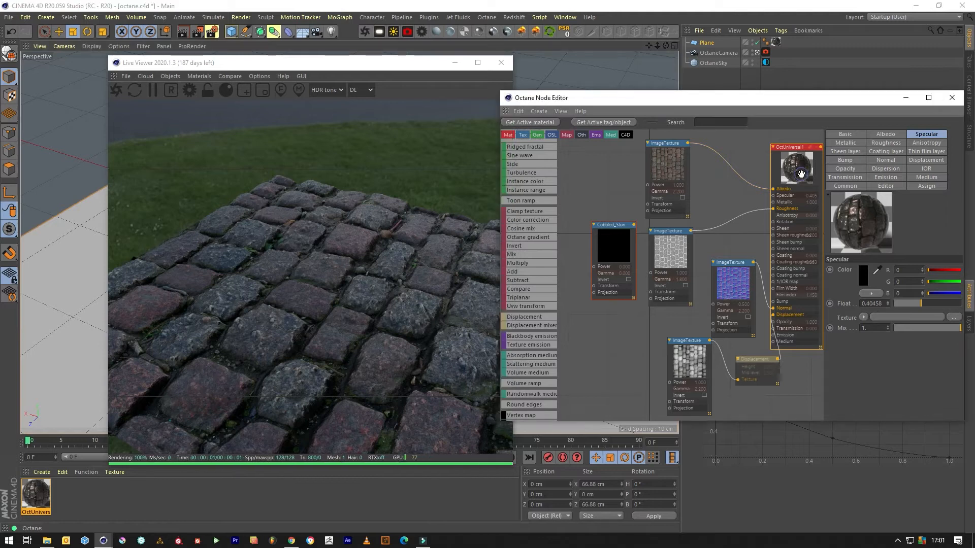
click(844, 134)
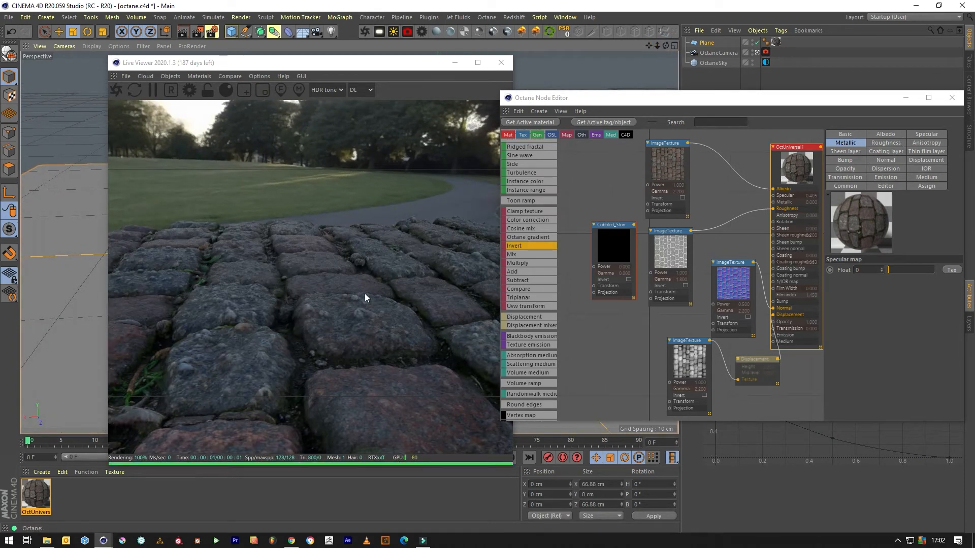
click(926, 134)
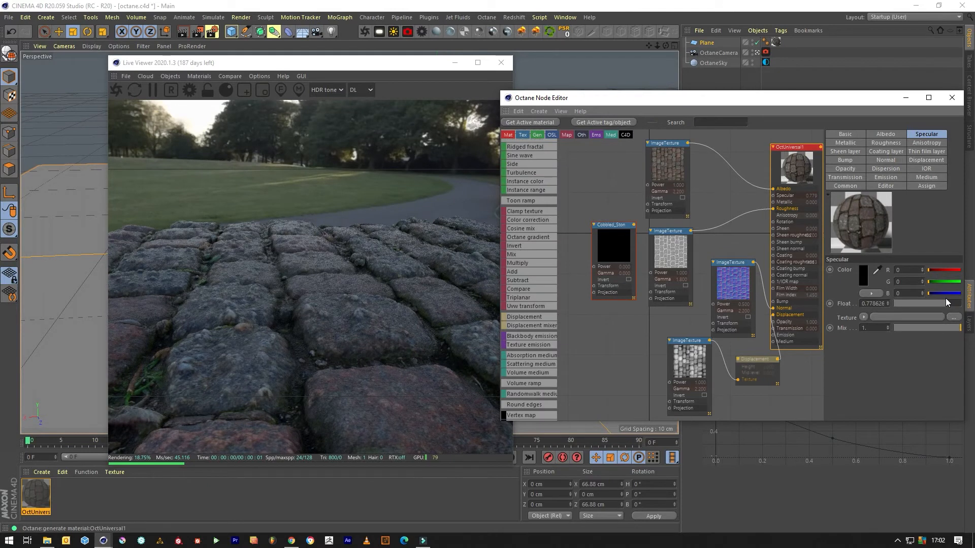
click(926, 169)
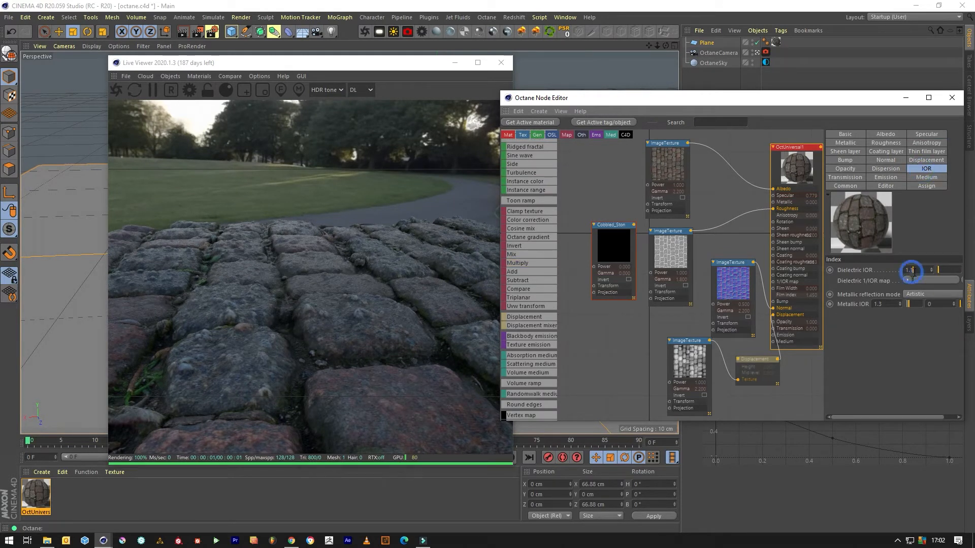
text(1.2)
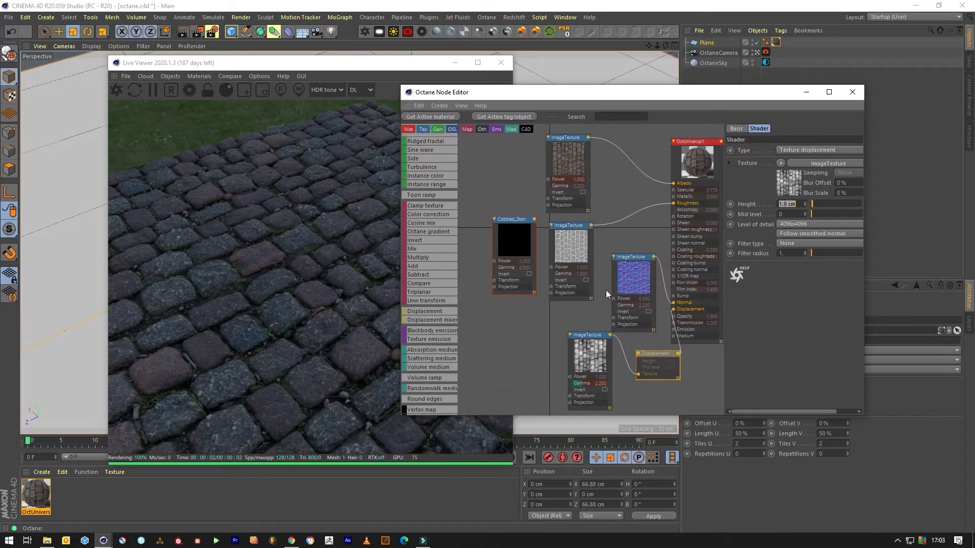
- Select the ambient occlusion texture node for multiplying into the albedo
click(512, 240)
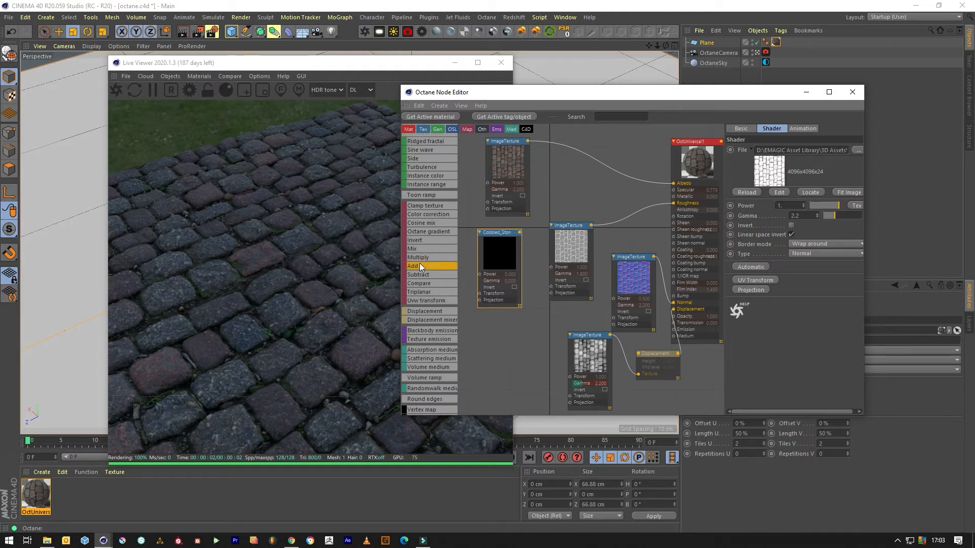
mouse_move(429, 249)
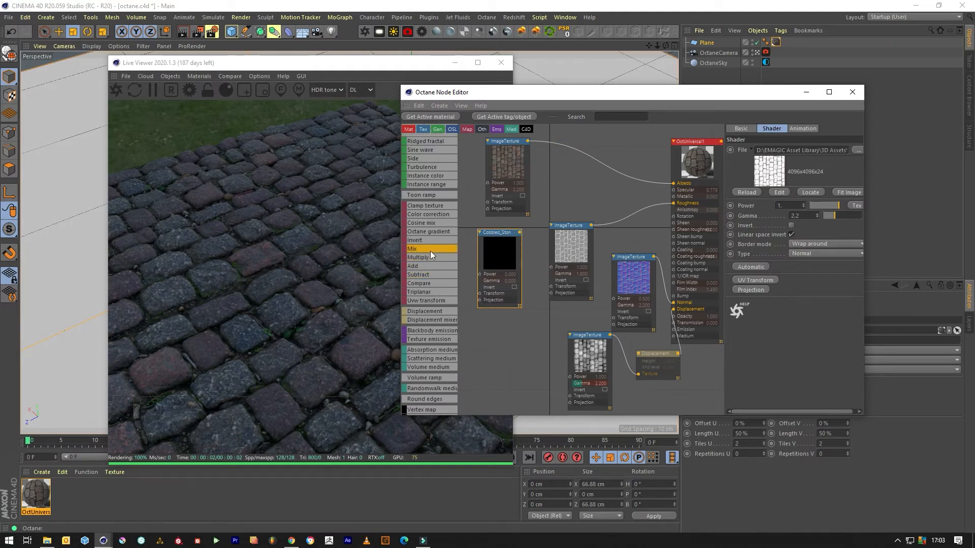
mouse_move(444, 257)
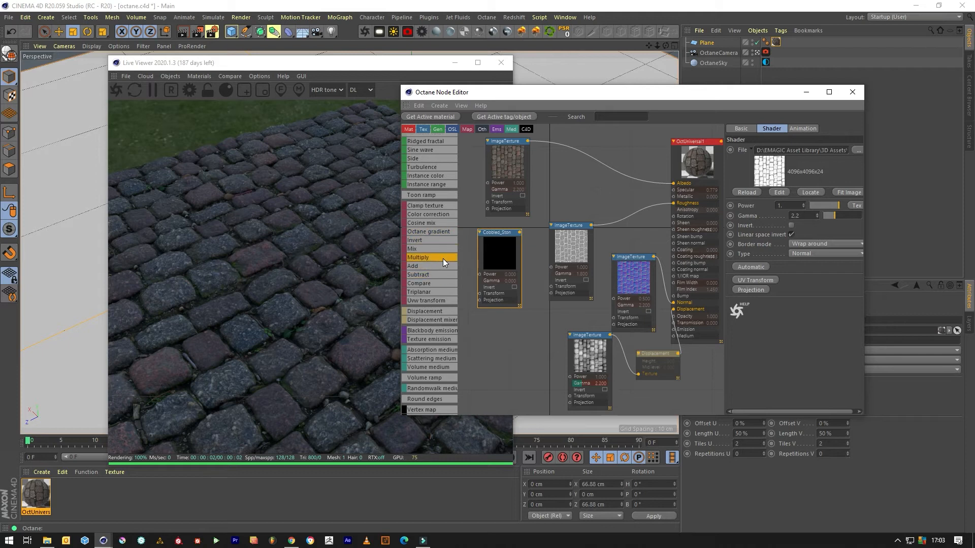
mouse_move(560, 214)
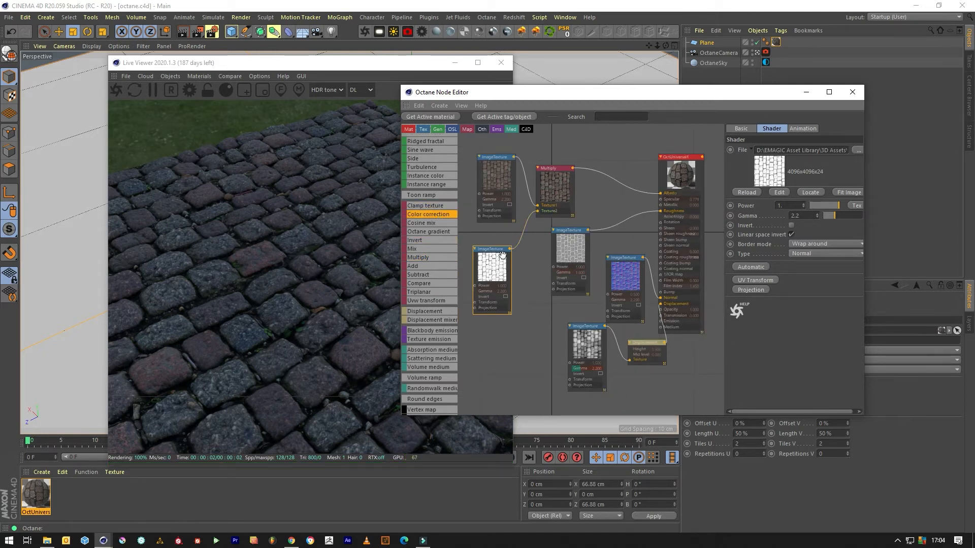
- Add a colour correction node with saturation ~1.6, gamma ~0.14 and contrast ~44
click(428, 214)
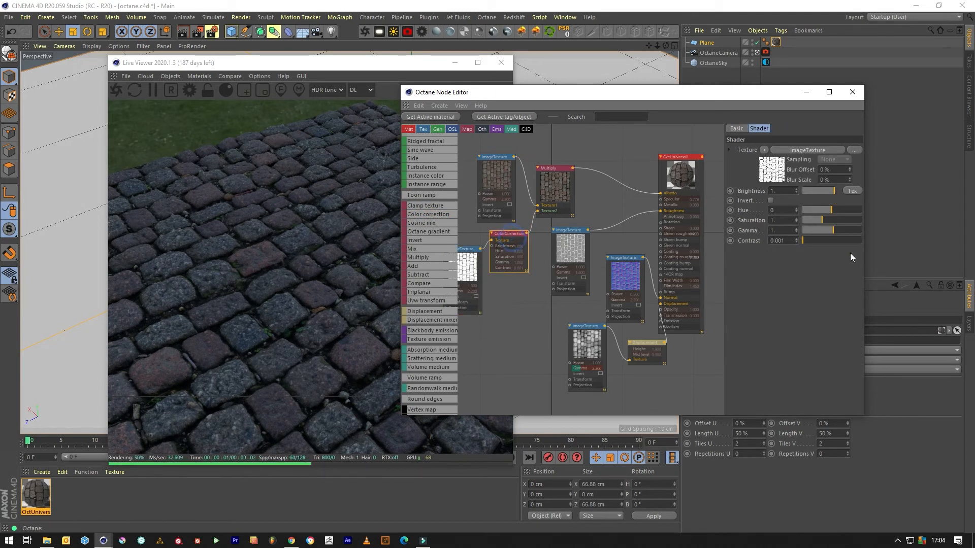
triple_click(781, 190)
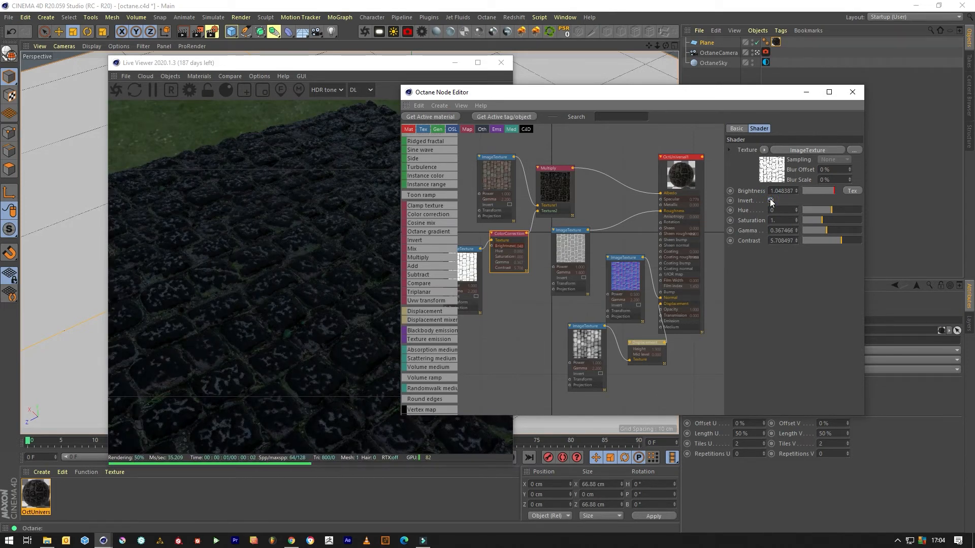
click(771, 200)
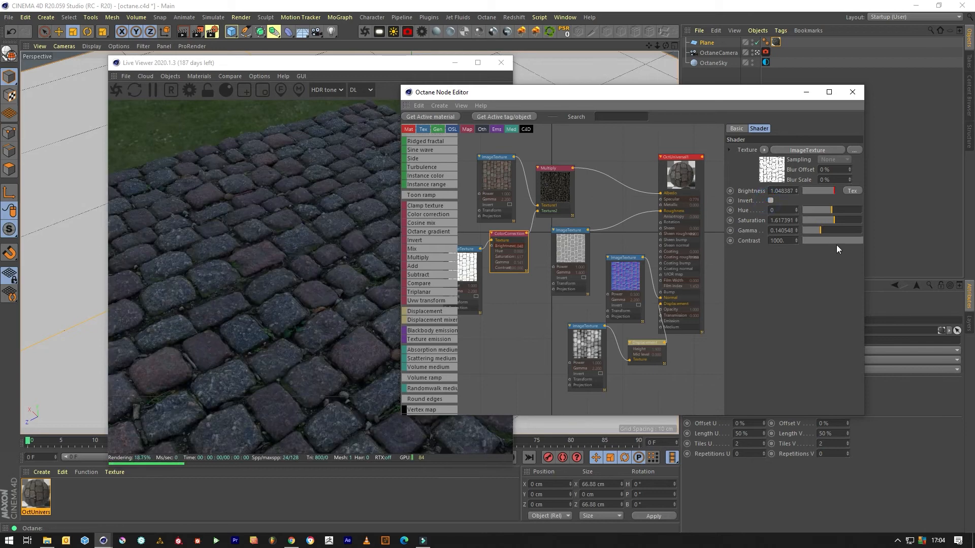
click(783, 240)
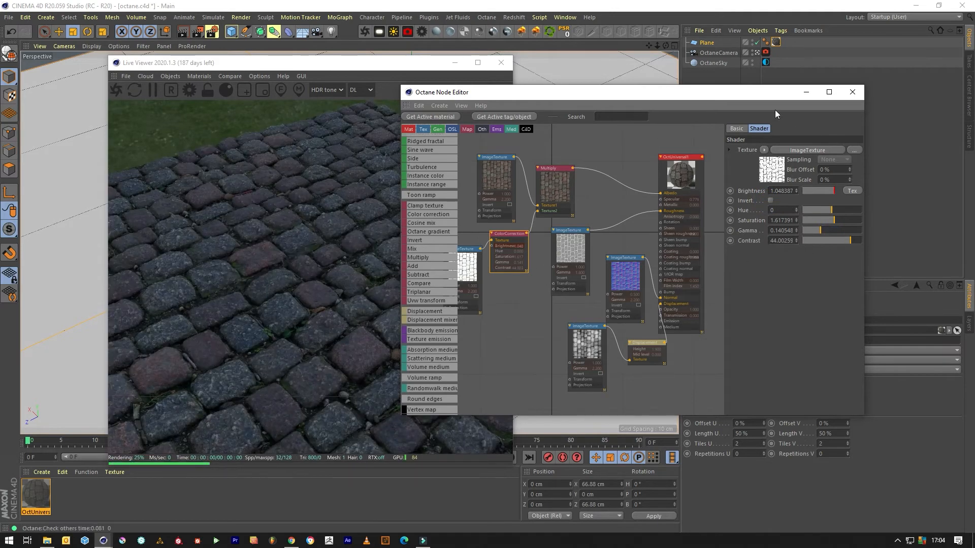
click(624, 256)
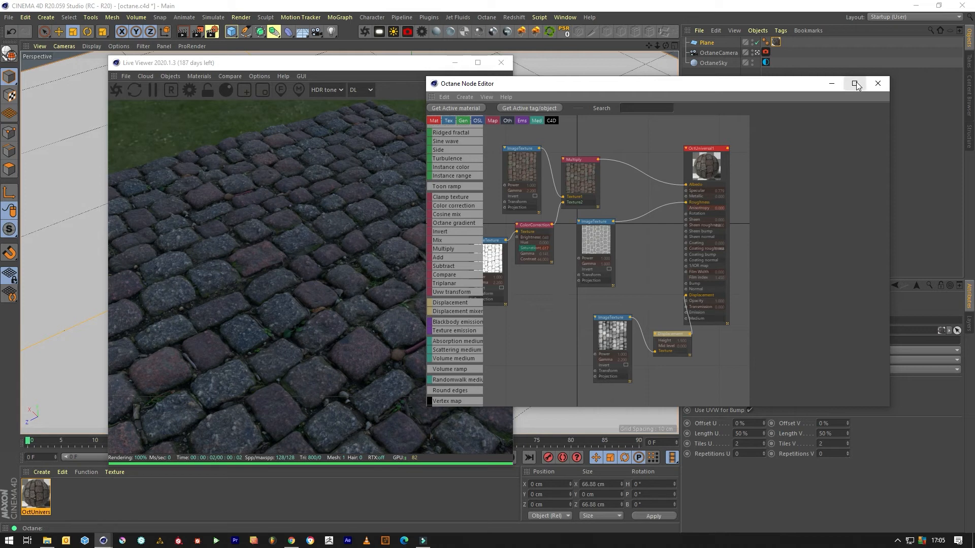
mouse_move(816, 98)
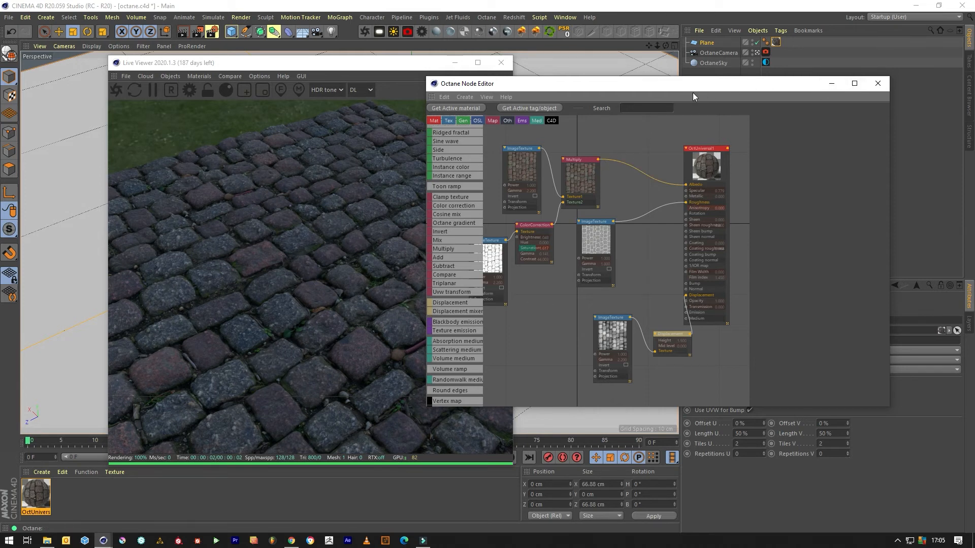
- Close the node editor and look through the OctaneCamera tag, showing its lens settings
click(878, 84)
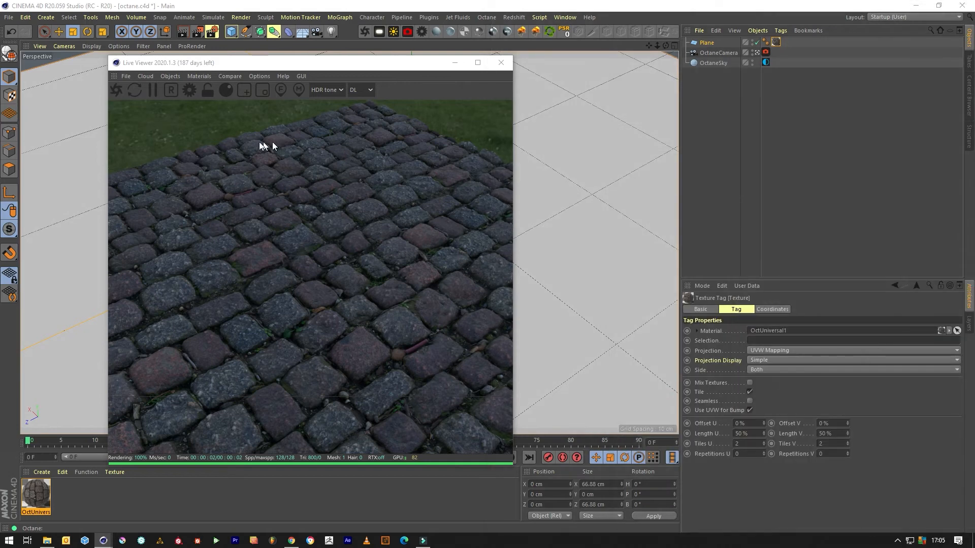
click(765, 52)
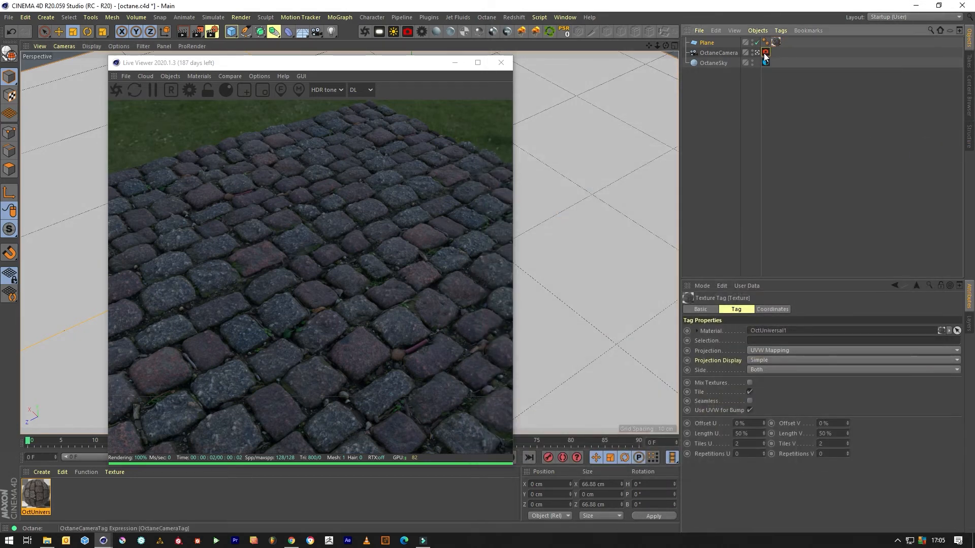
click(765, 51)
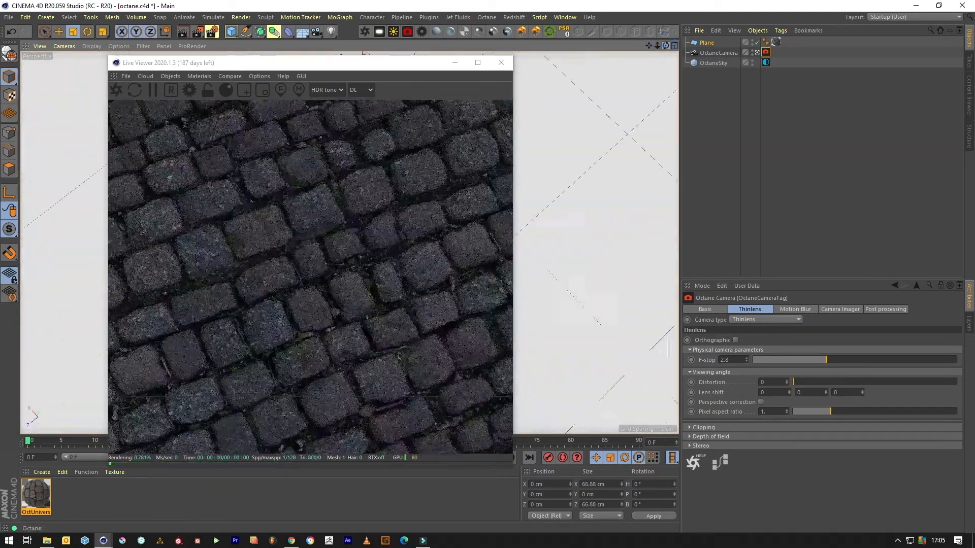
- Raise OctaneSky power and enable the Camera Imager with exposure, highlight compression and vignetting
click(718, 52)
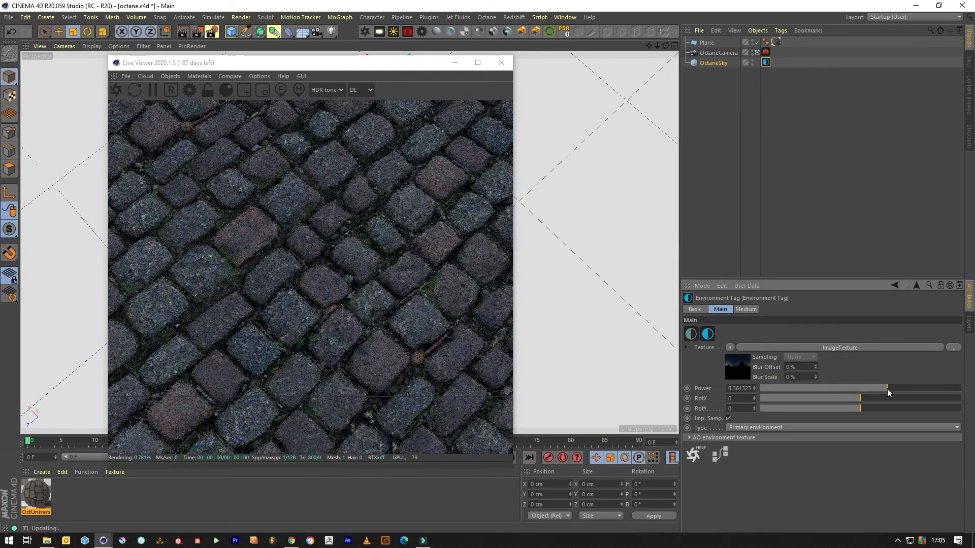
click(765, 52)
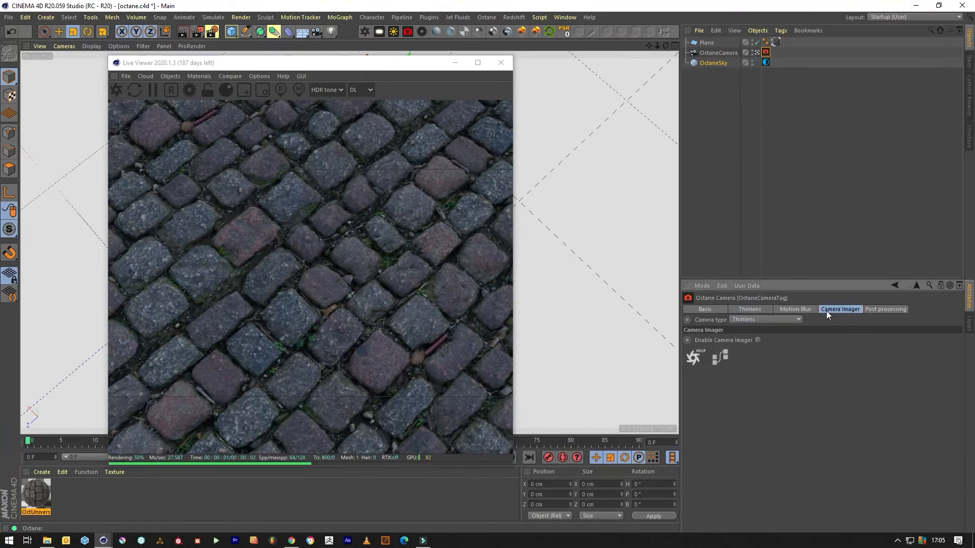
click(758, 340)
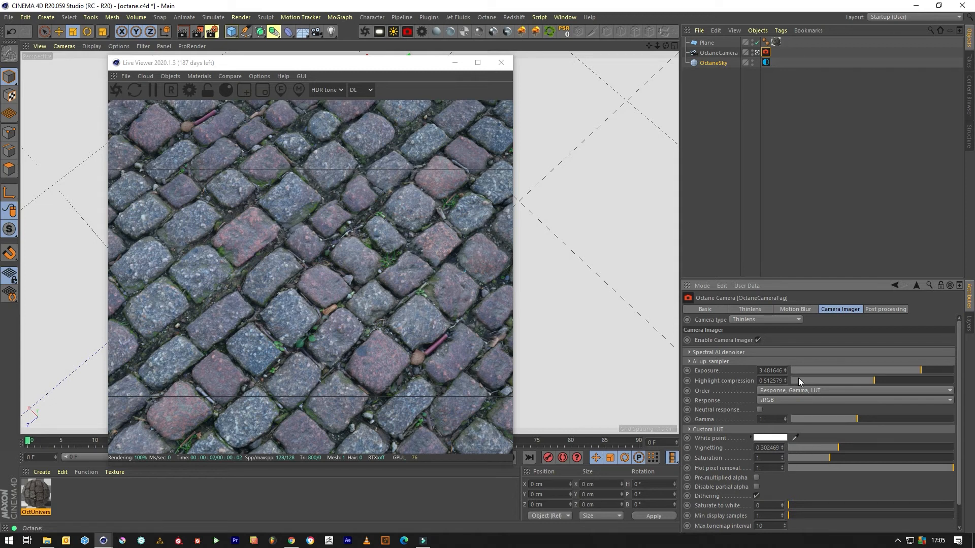
click(749, 309)
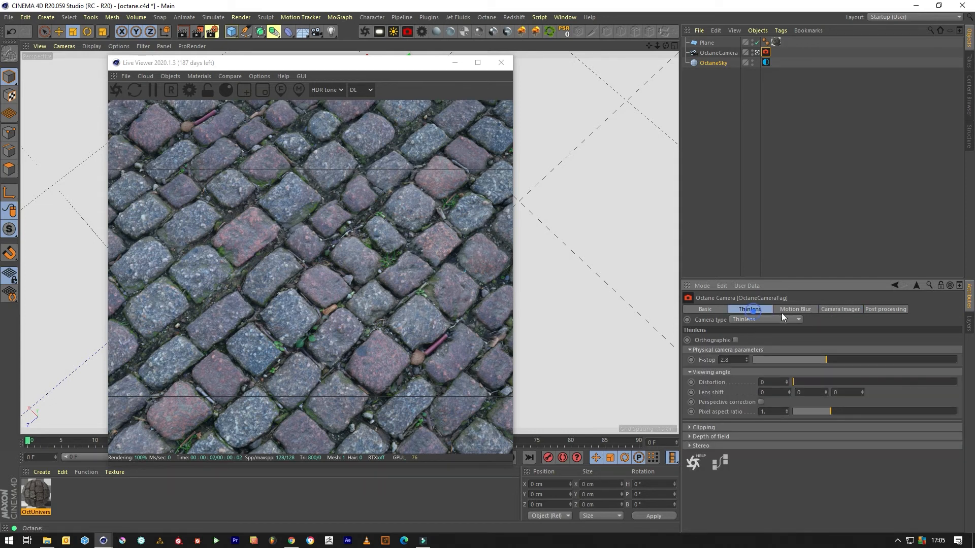